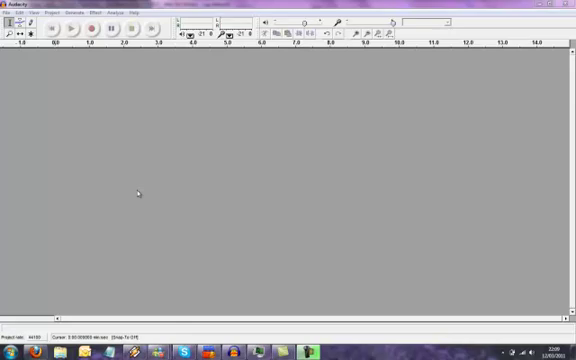
{"action": "mouse_move", "coordinate": [115, 122]}
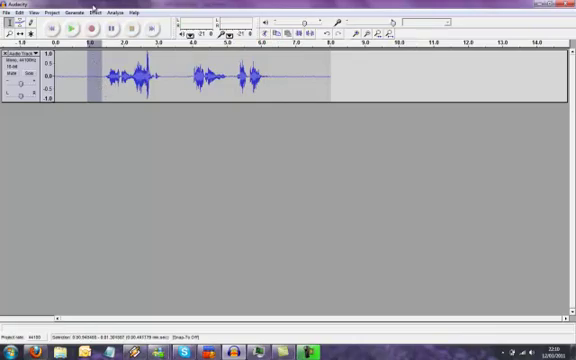
Capture a noise profile from a quiet stretch, then apply Noise Removal across the whole vocal clip.
{"action": "left_click", "coordinate": [98, 12]}
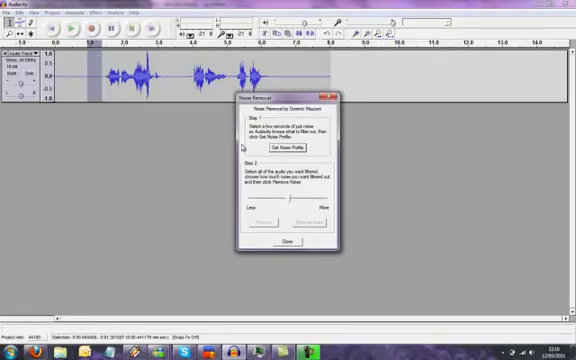
{"action": "left_click", "coordinate": [290, 243]}
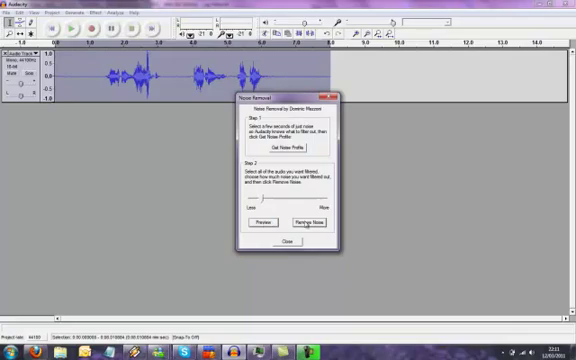
{"action": "left_click", "coordinate": [288, 242]}
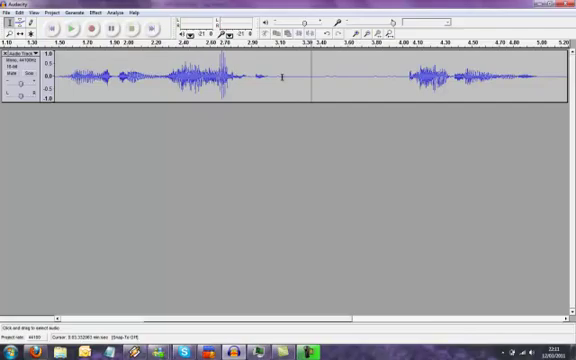
{"action": "left_click_drag", "start_coordinate": [285, 80], "coordinate": [395, 80]}
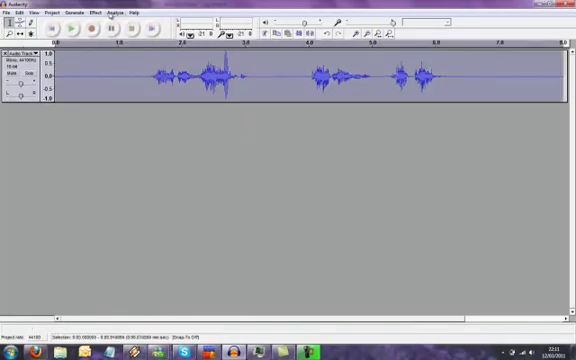
Apply Normalize to the vocal clip with DC offset removal and a -3 dB peak.
{"action": "left_click", "coordinate": [98, 12]}
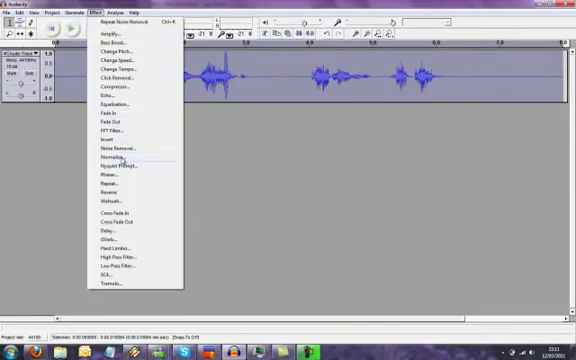
{"action": "left_click", "coordinate": [117, 158]}
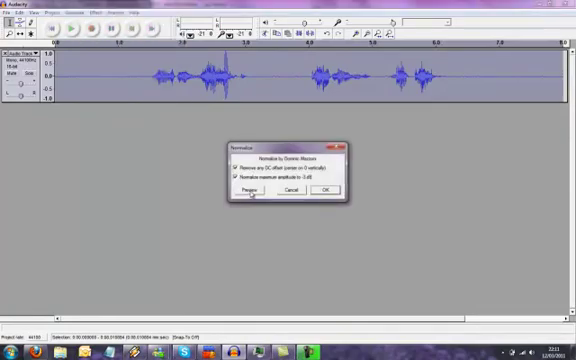
{"action": "mouse_move", "coordinate": [326, 192]}
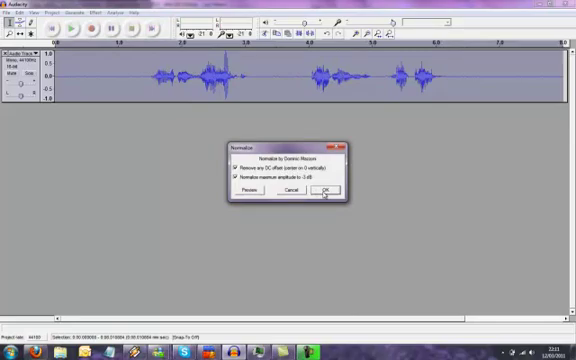
{"action": "left_click", "coordinate": [323, 192]}
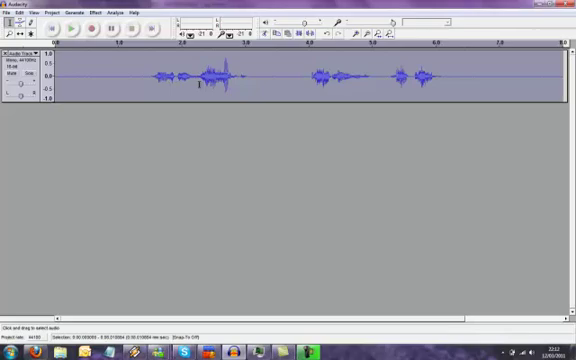
{"action": "left_click", "coordinate": [56, 27]}
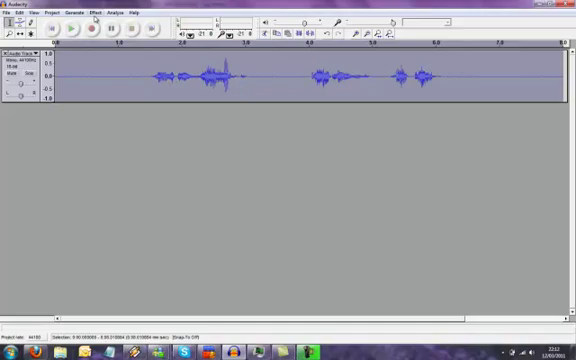
Preview and apply Change Pitch at -8 percent (about 1.44 semitones lower) to the vocal.
{"action": "left_click", "coordinate": [103, 11]}
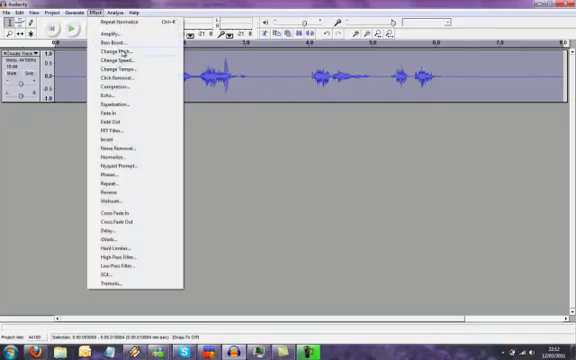
{"action": "left_click", "coordinate": [118, 50]}
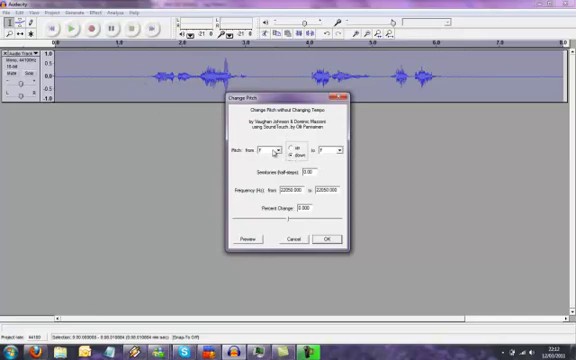
{"action": "left_click", "coordinate": [347, 152]}
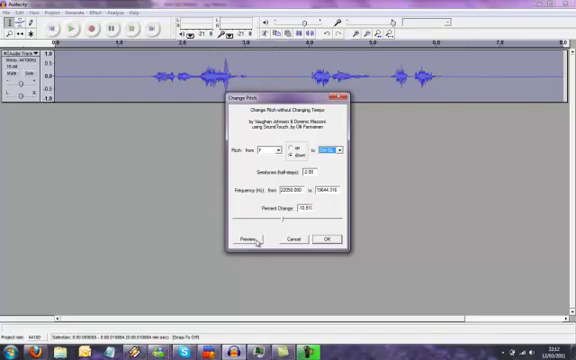
{"action": "left_click", "coordinate": [243, 238]}
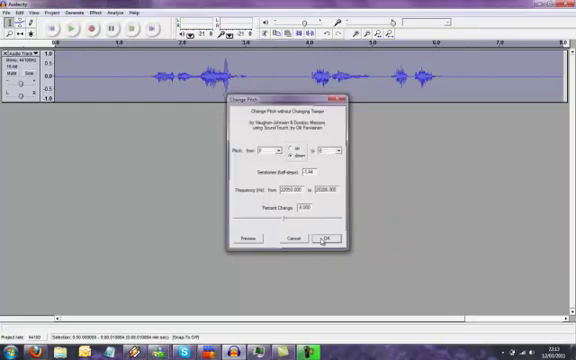
{"action": "left_click", "coordinate": [324, 239]}
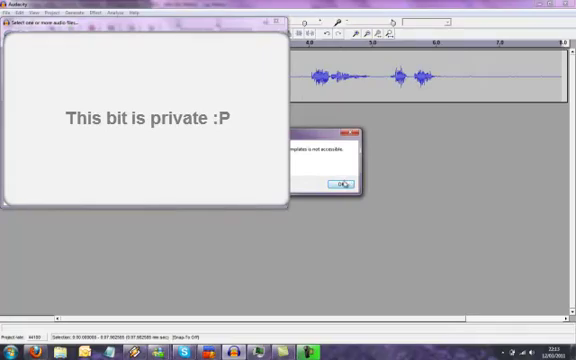
Dismiss the folder-not-accessible warning in the import file picker.
{"action": "left_click", "coordinate": [341, 185]}
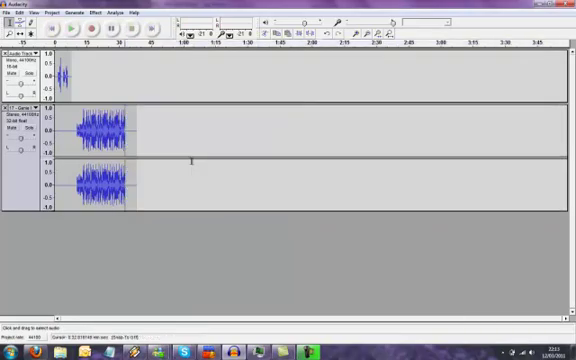
Mark the cut point in the music track with the Selection tool.
{"action": "left_click", "coordinate": [190, 162]}
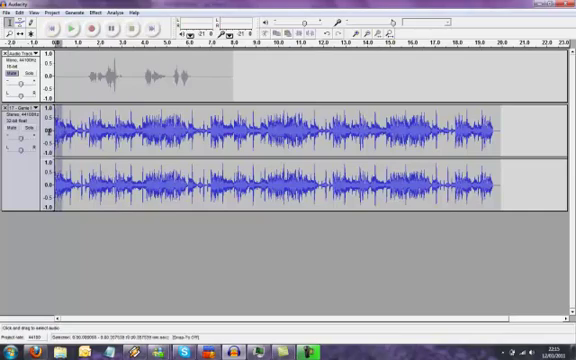
{"action": "left_click", "coordinate": [101, 11]}
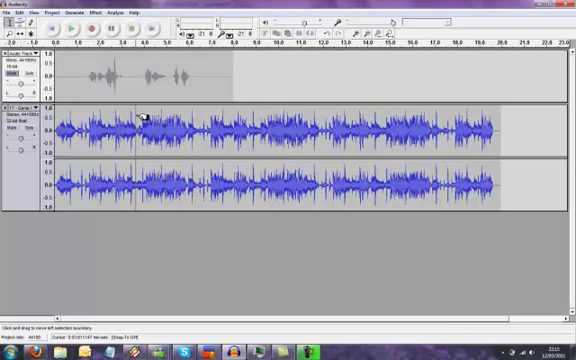
{"action": "left_click", "coordinate": [127, 120]}
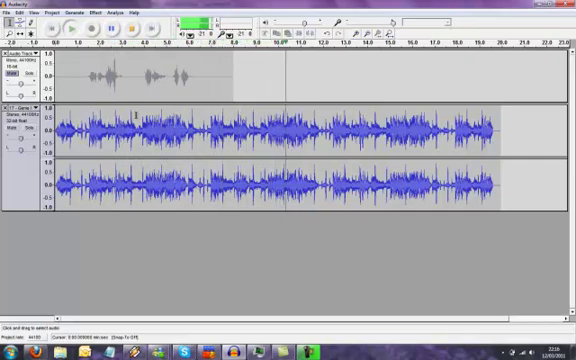
{"action": "left_click", "coordinate": [67, 30]}
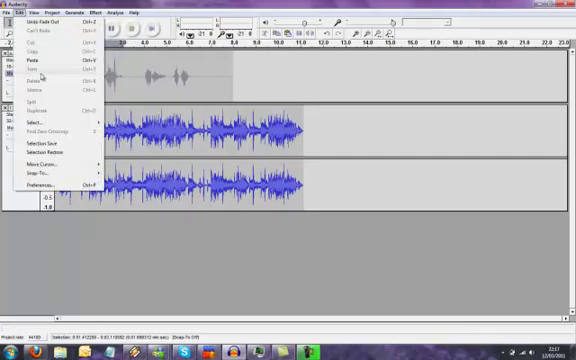
Add a new track for the next vocal clip.
{"action": "left_click", "coordinate": [25, 51]}
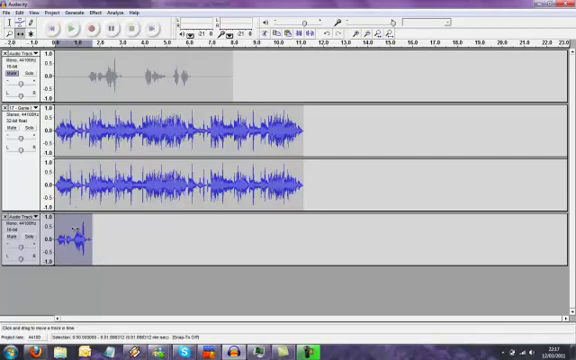
Time-shift the second vocal clip later, to roughly 1.5–2 seconds.
{"action": "left_click_drag", "start_coordinate": [63, 235], "coordinate": [100, 235]}
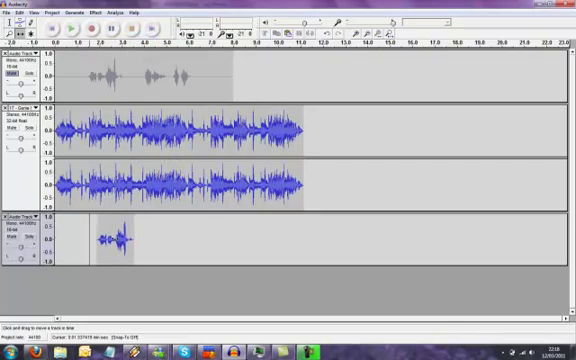
{"action": "left_click", "coordinate": [67, 29]}
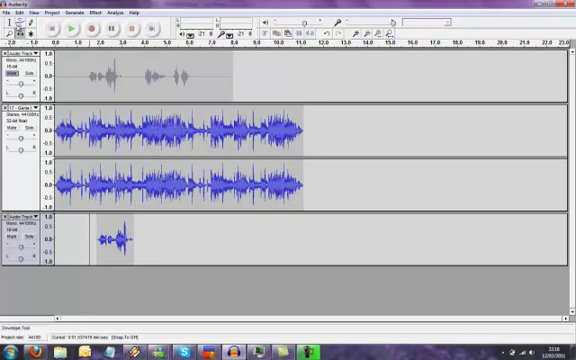
{"action": "mouse_move", "coordinate": [138, 88]}
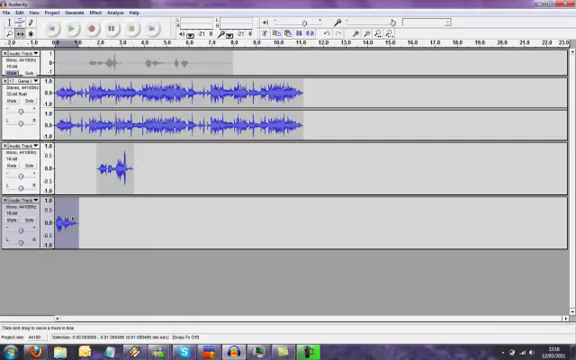
Shift the third vocal clip to about 6.5 seconds and play the layered mix.
{"action": "left_click_drag", "start_coordinate": [65, 222], "coordinate": [190, 222]}
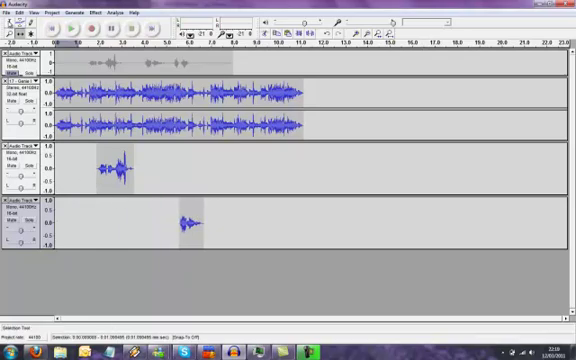
{"action": "left_click", "coordinate": [69, 28]}
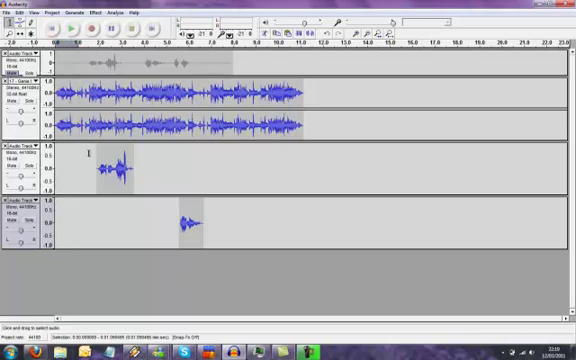
{"action": "left_click", "coordinate": [69, 28]}
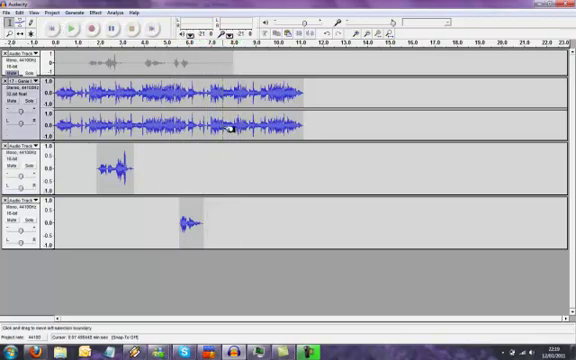
{"action": "mouse_move", "coordinate": [214, 172]}
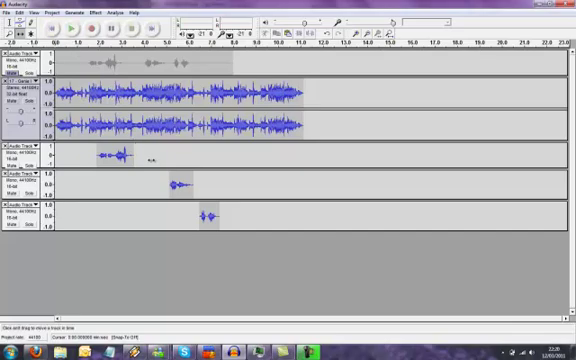
{"action": "left_click", "coordinate": [70, 28]}
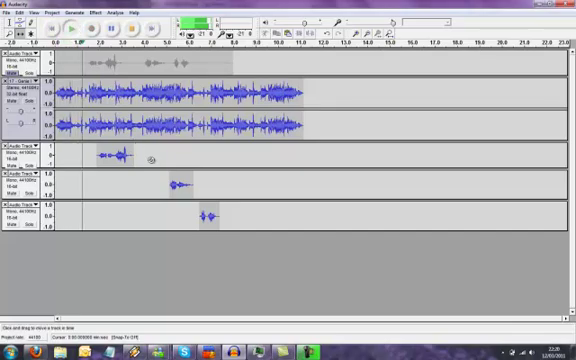
{"action": "left_click", "coordinate": [93, 30]}
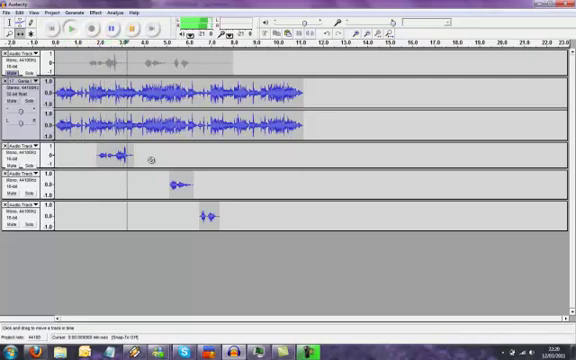